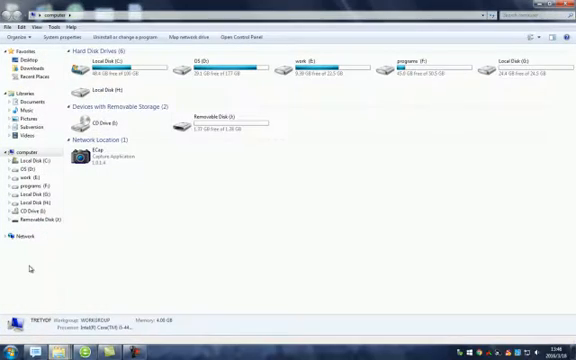
- Open the removable SD card, view one photo and return to its JPG file list
double_click(212, 122)
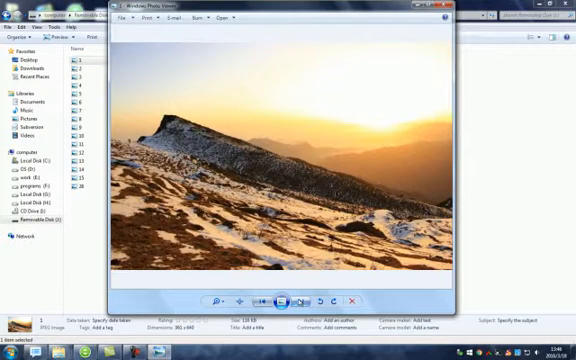
click(298, 300)
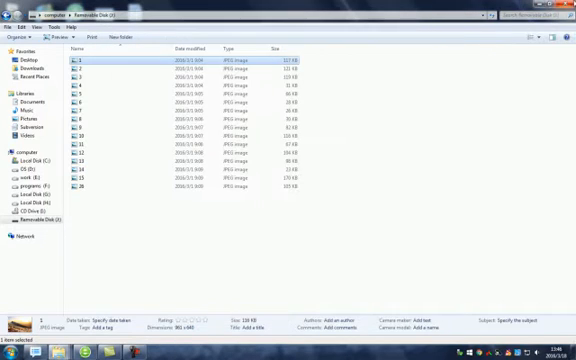
- Select all JPG photos on the card and delete them, leaving the folder empty
key(ctrl+a)
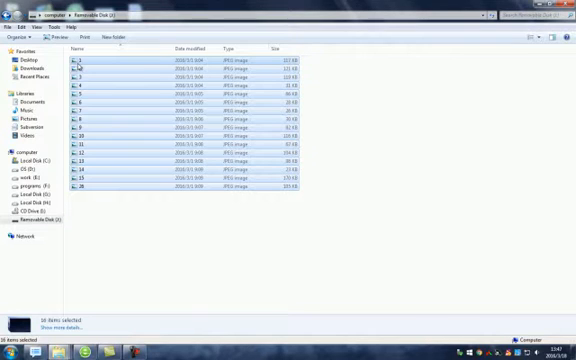
key(Delete)
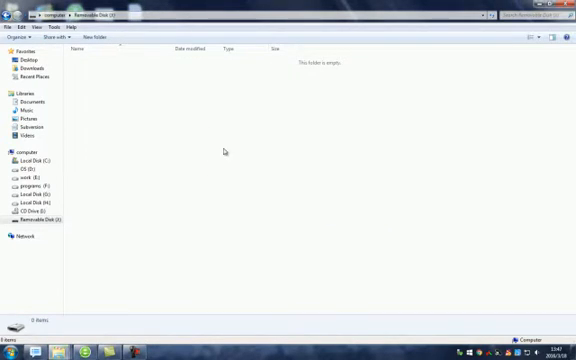
mouse_move(224, 86)
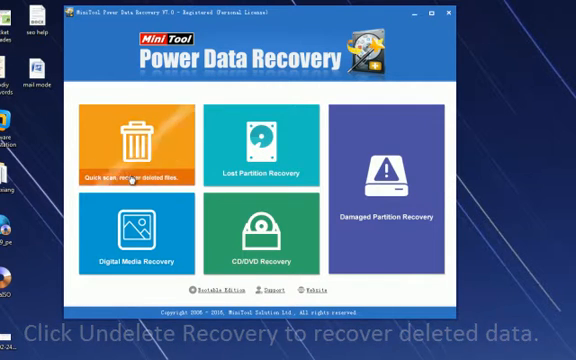
- Run an Undelete Recovery scan of the SD card to list its deleted JPG photos
click(136, 150)
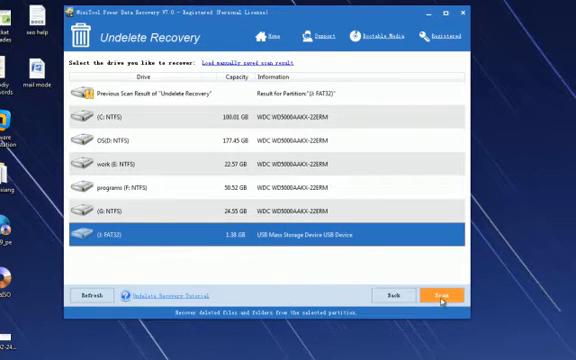
click(440, 296)
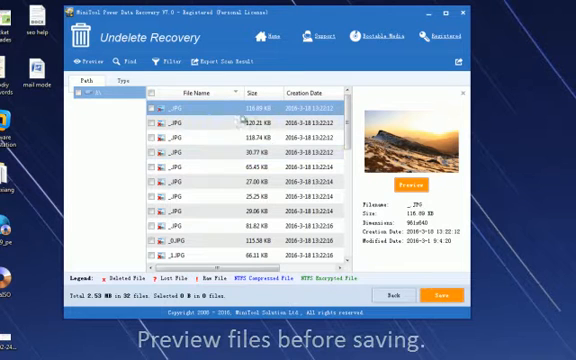